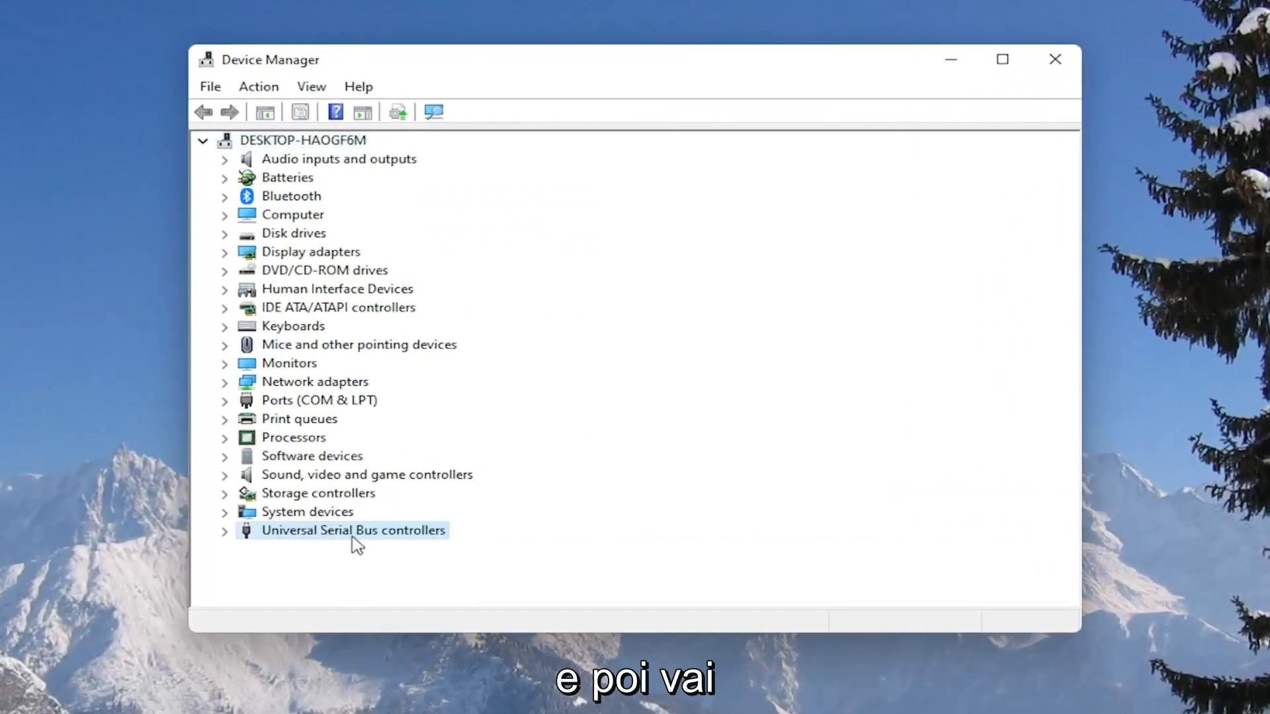
Step: Expand Universal Serial Bus controllers and bring up the Generic USB Hub's context menu
left_click(225, 531)
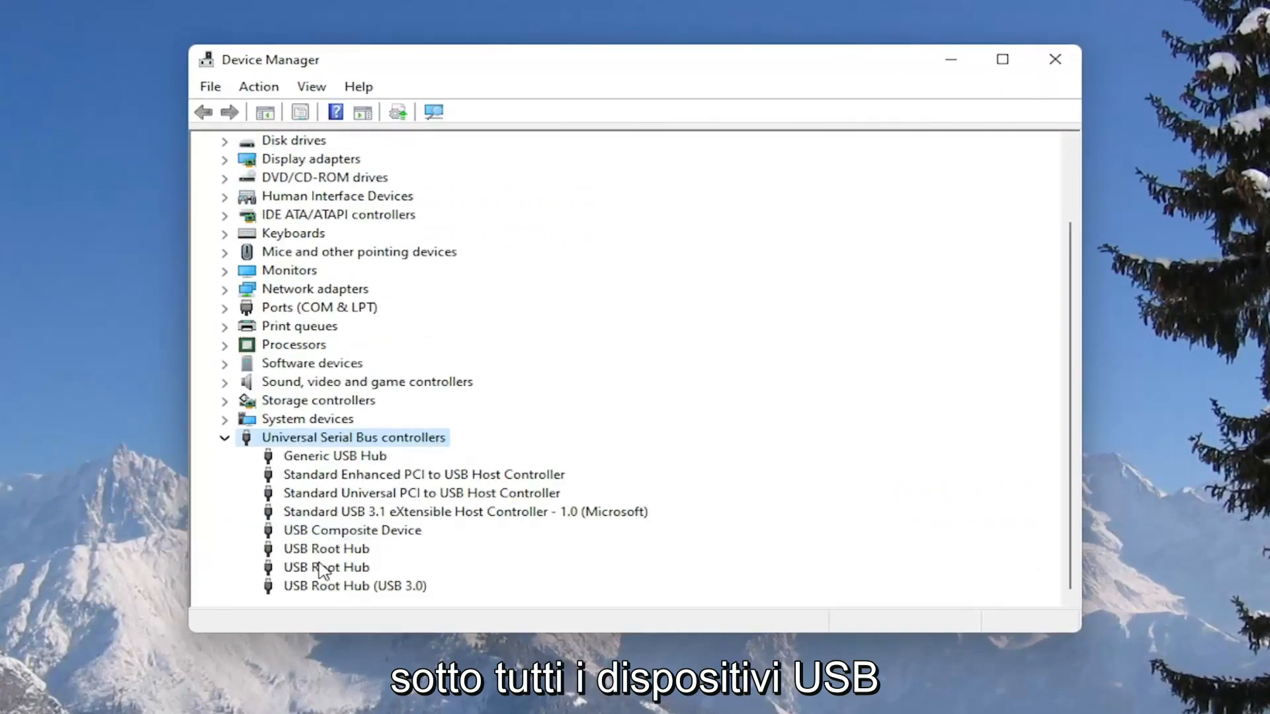
left_click(327, 568)
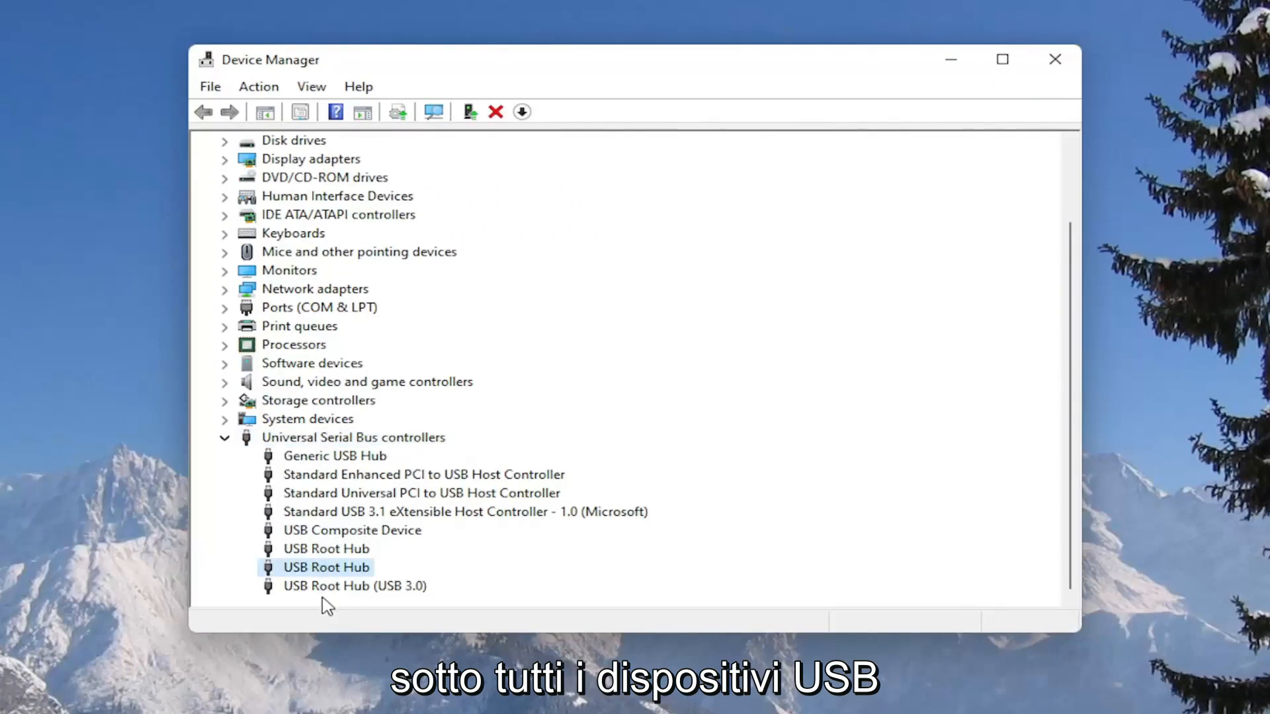
right_click(335, 455)
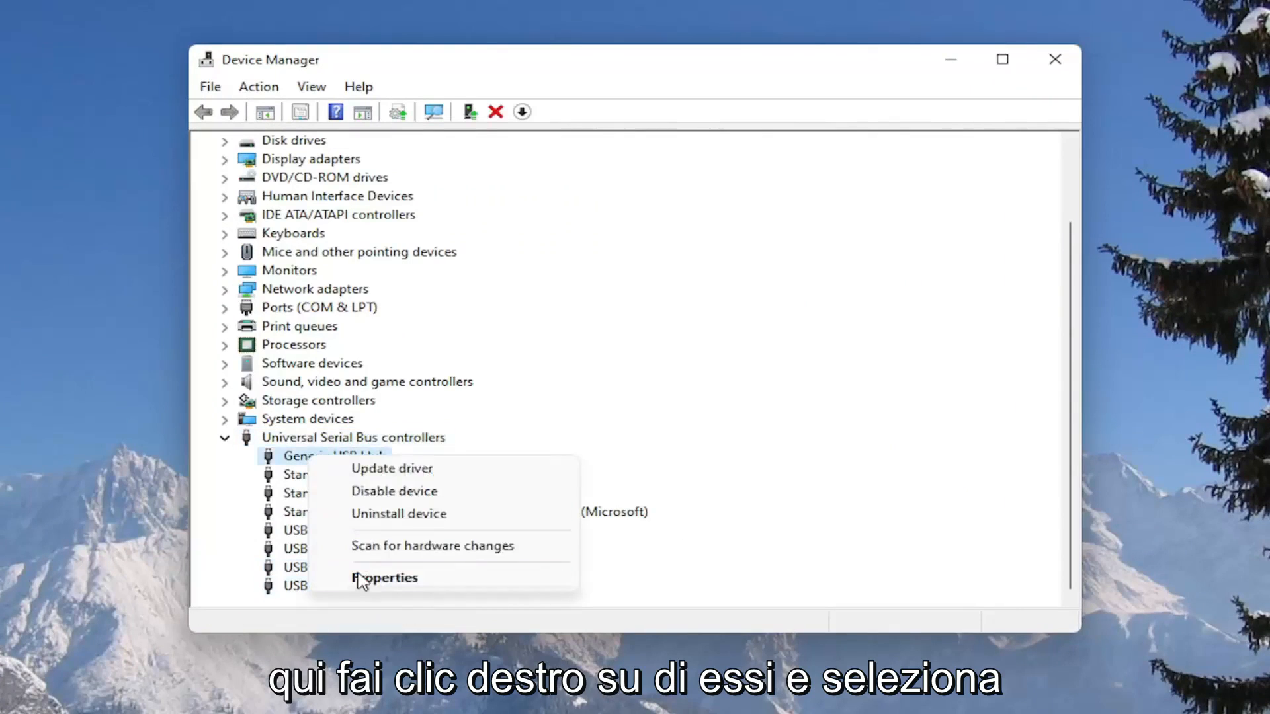
Step: Uncheck 'Allow the computer to turn off this device' on the USB Root Hub's Power Management
left_click(386, 578)
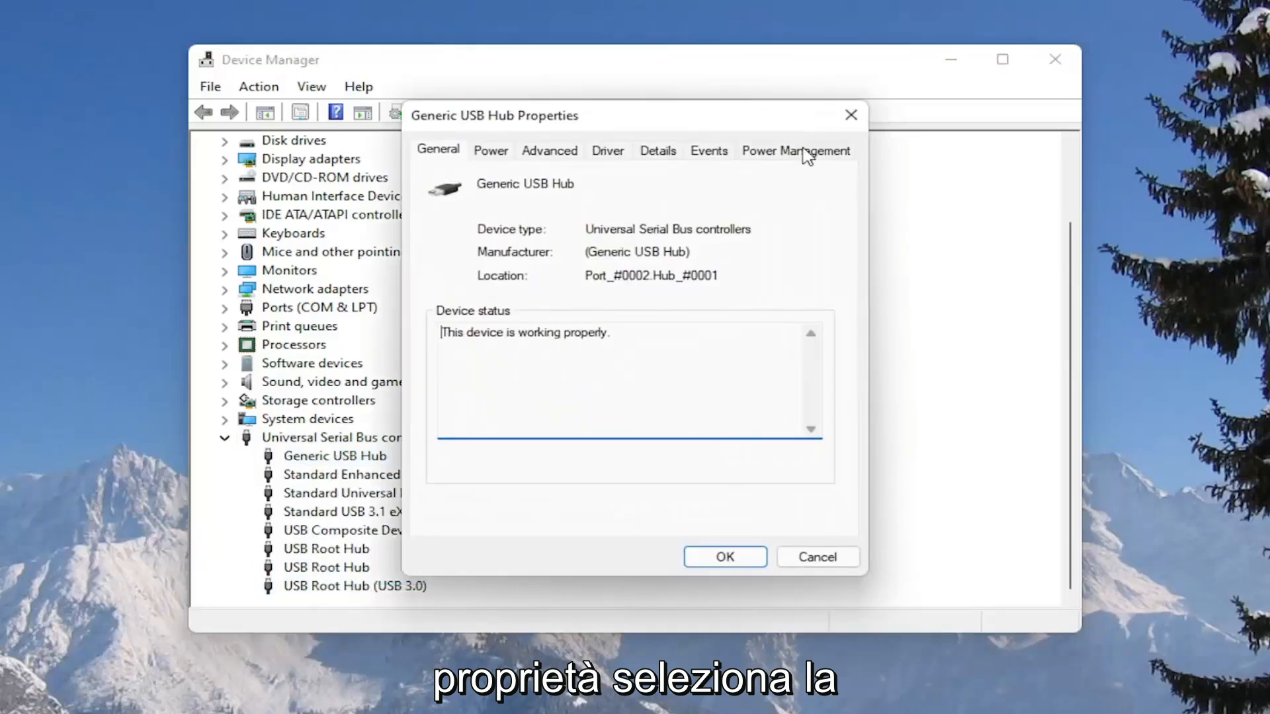
left_click(795, 150)
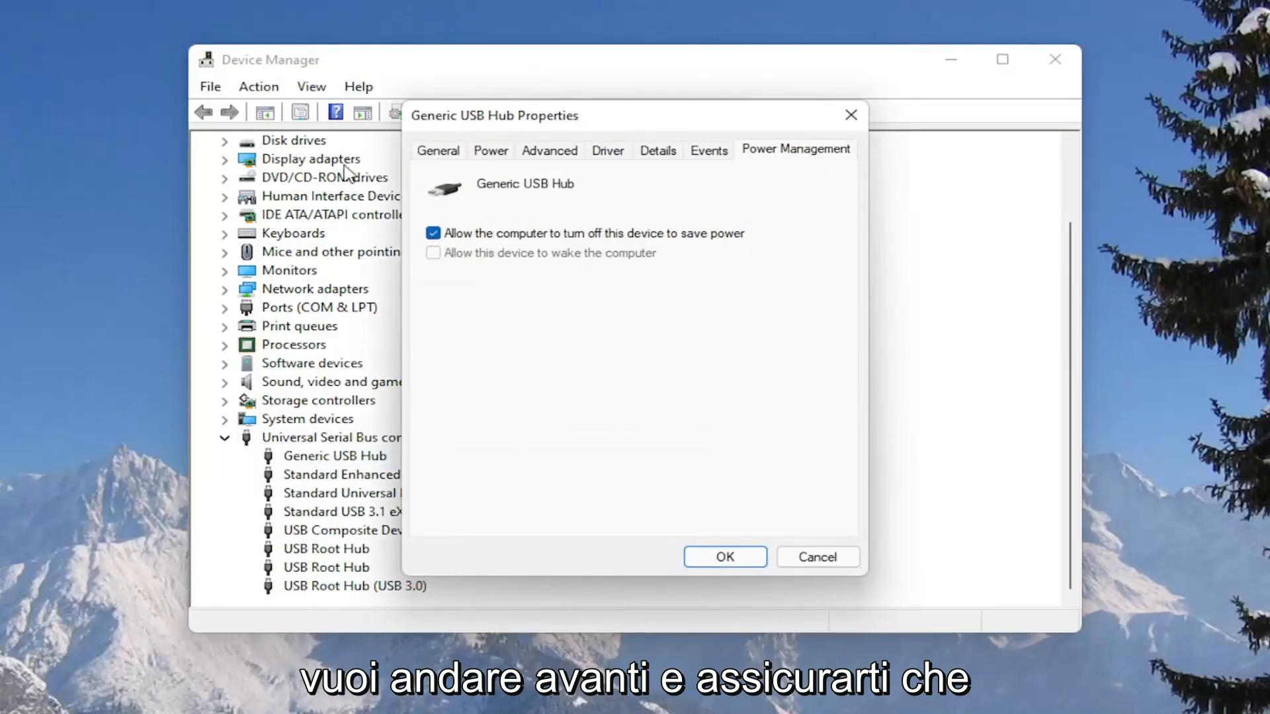
left_click(433, 234)
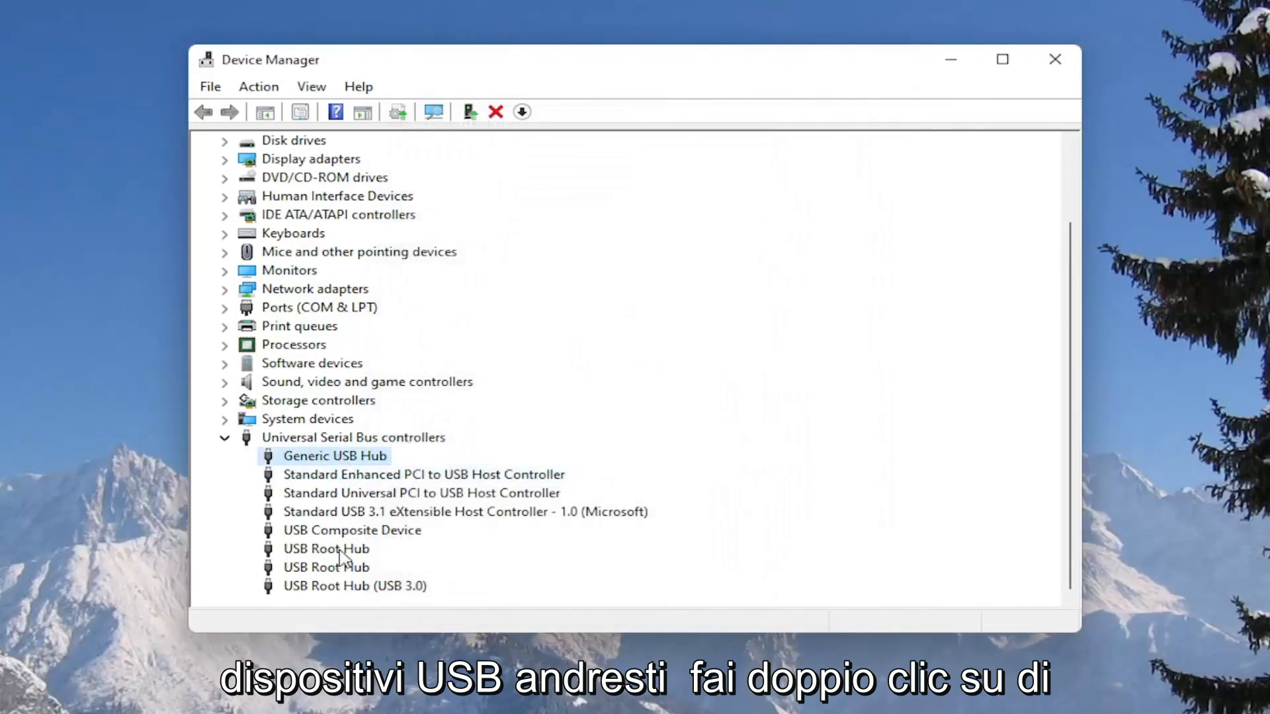
double_click(326, 549)
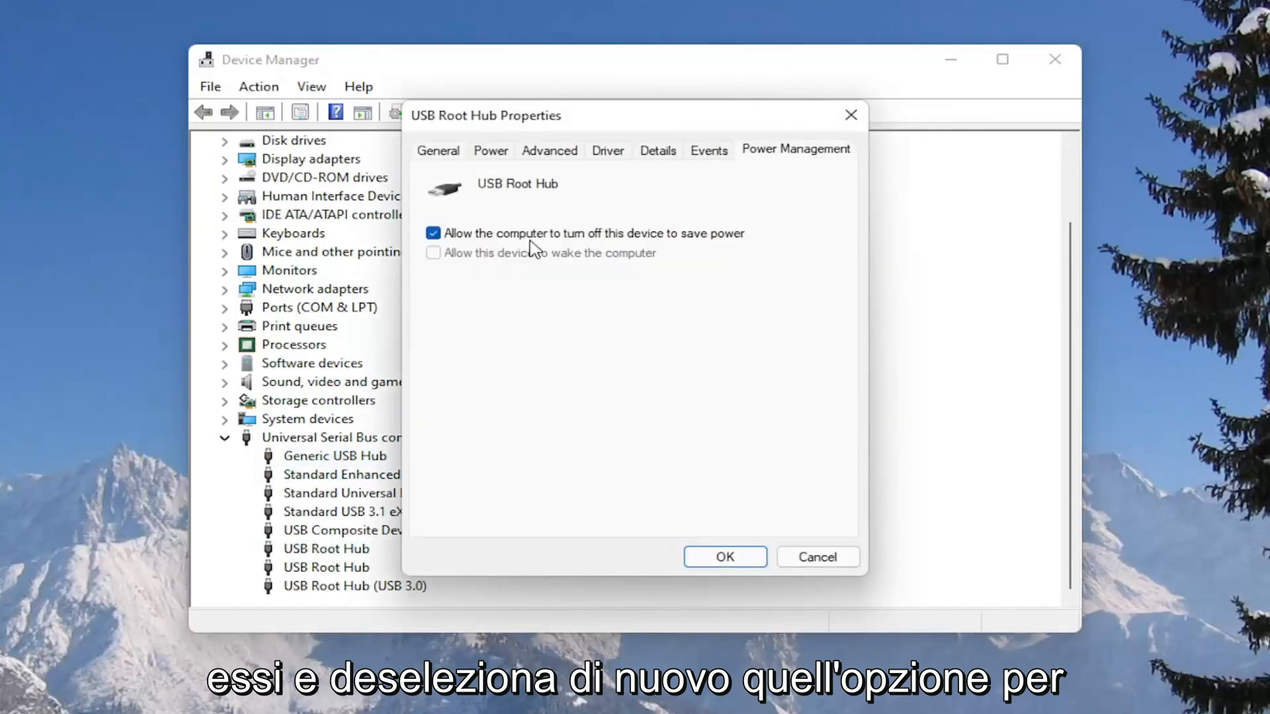
left_click(433, 233)
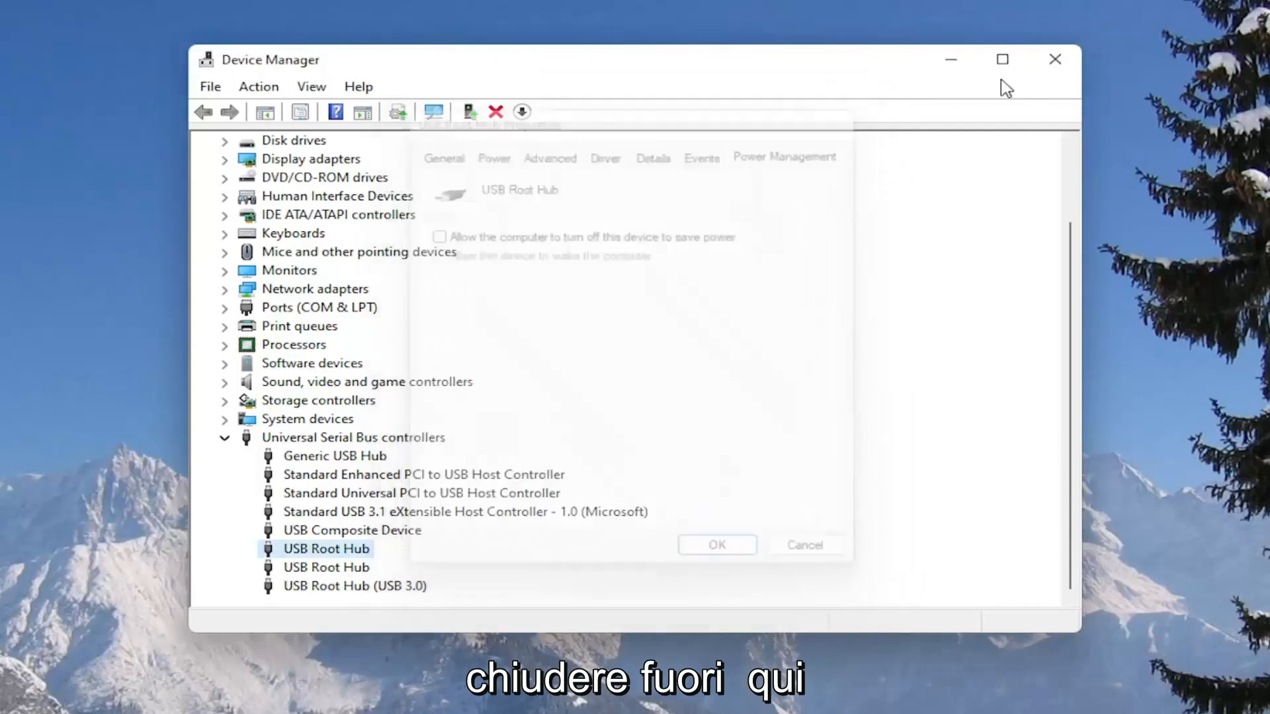
Step: Close Device Manager and open Control Panel by searching 'control panel'
left_click(1055, 59)
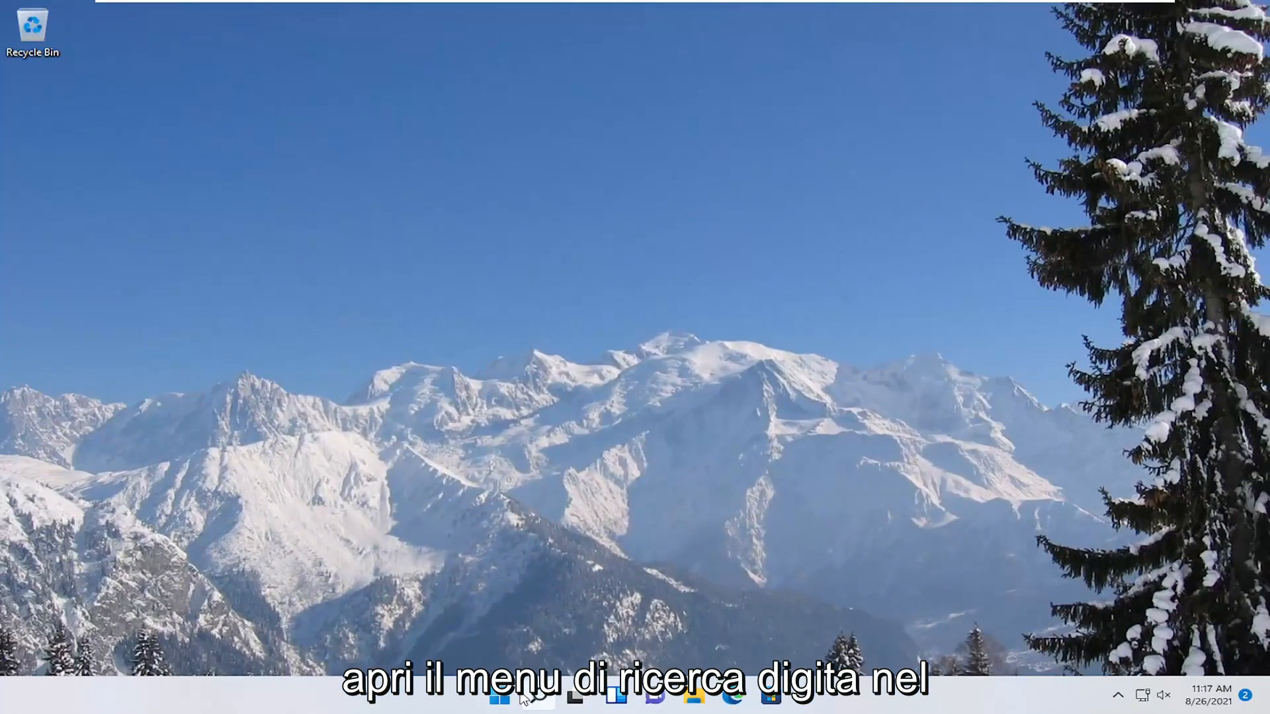
type("control panel")
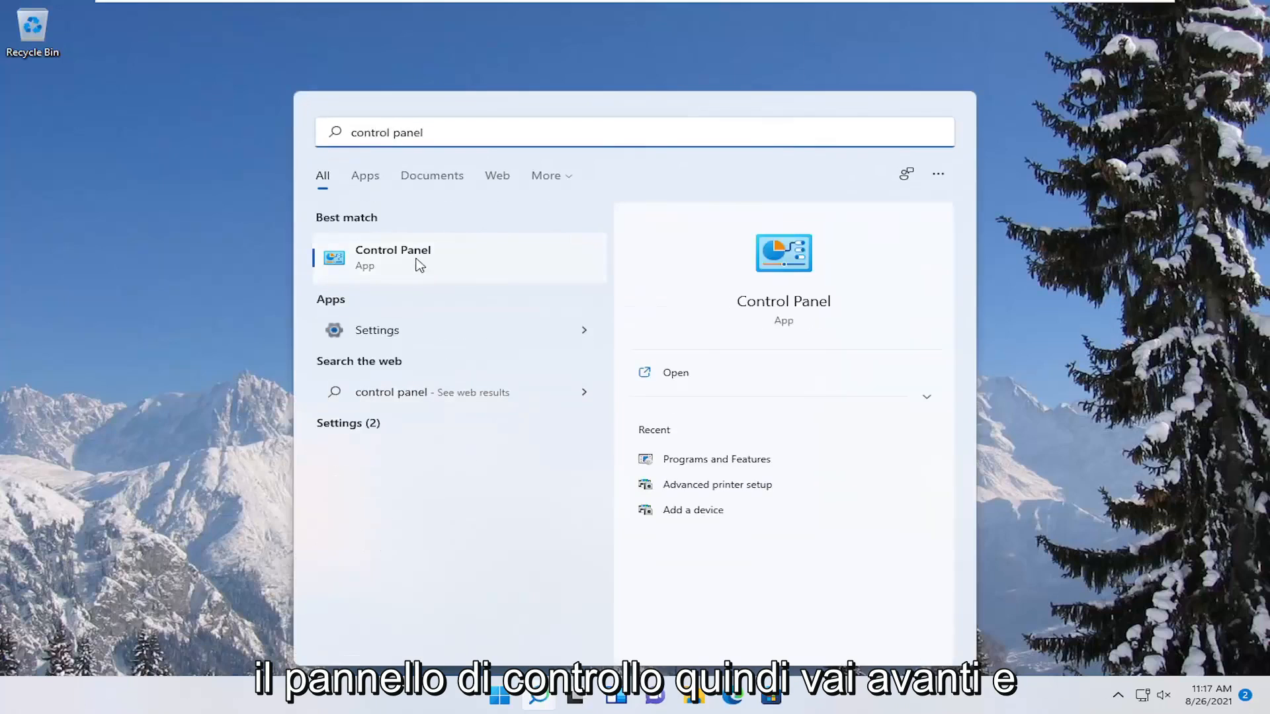
left_click(393, 258)
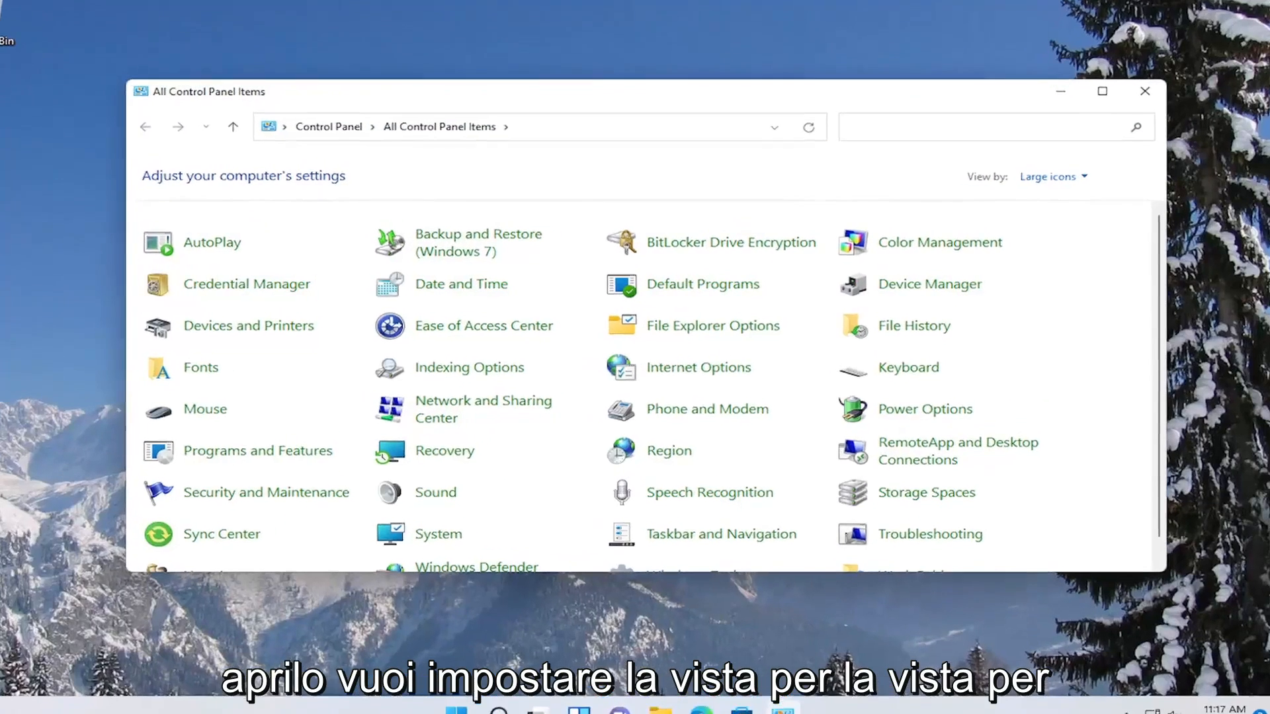
Step: Switch to Category view and go to Hardware and Sound, Power Options, Balanced plan settings
left_click(1053, 176)
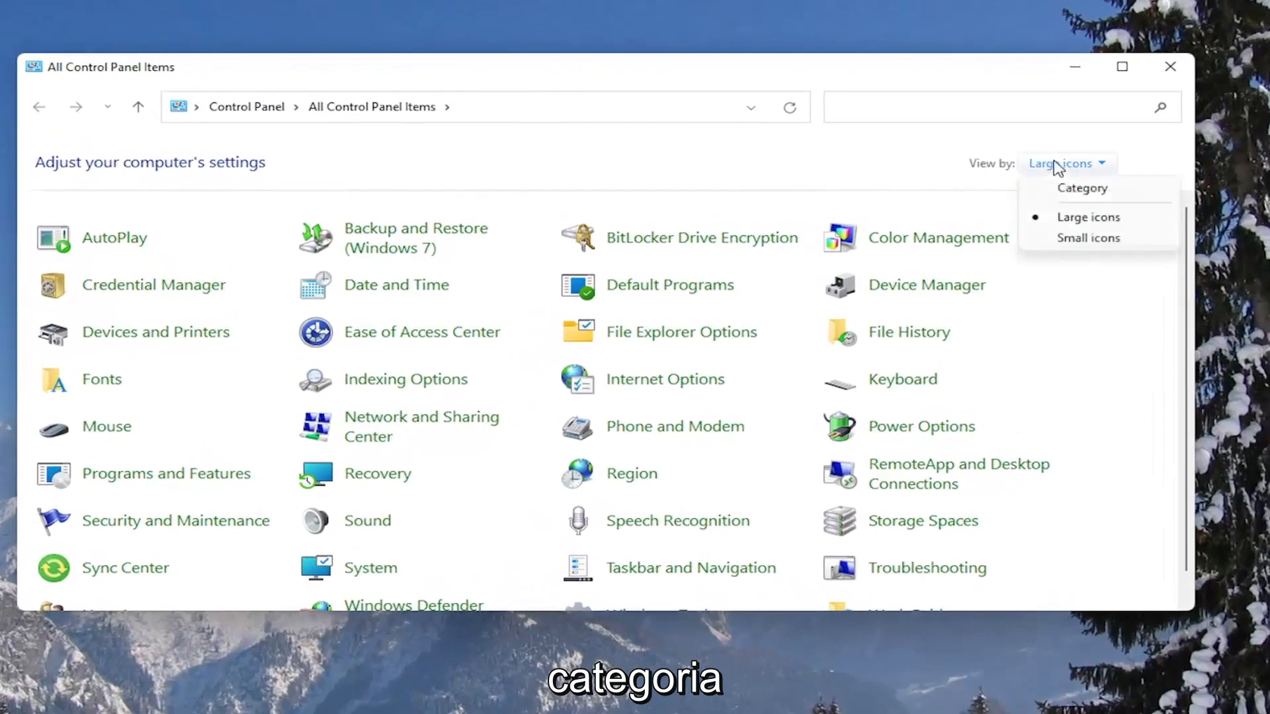
left_click(1082, 188)
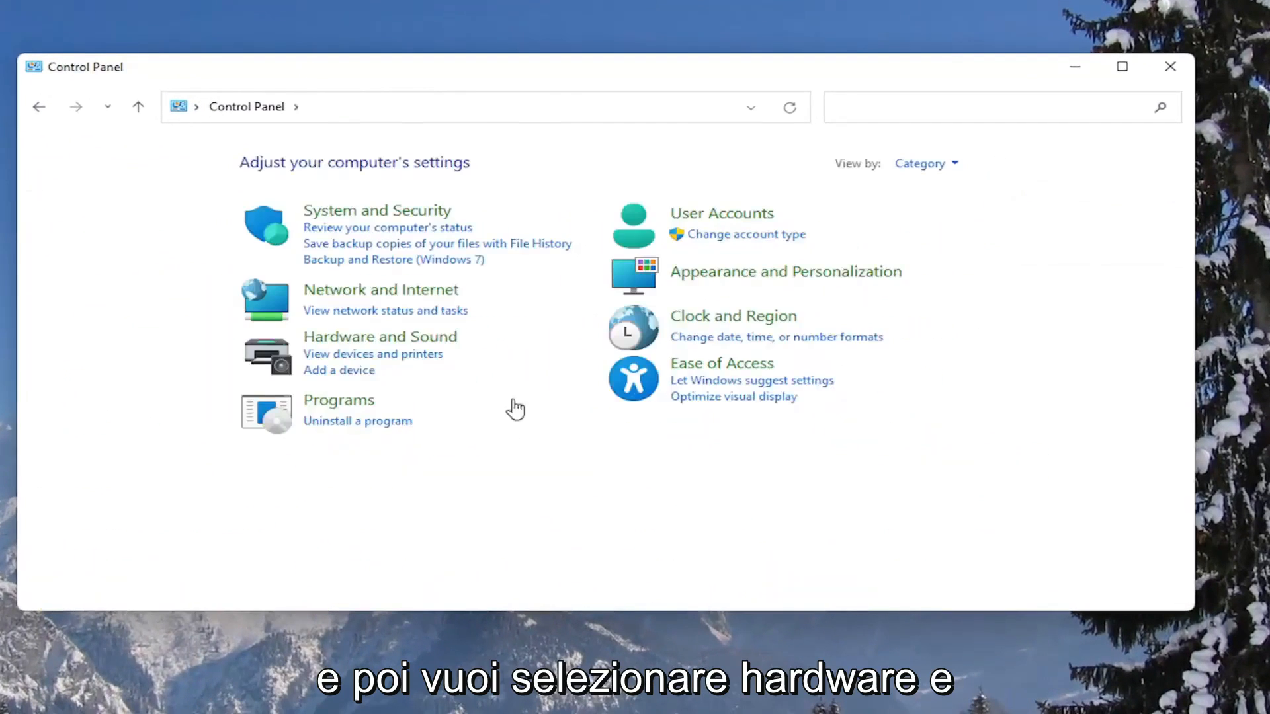
left_click(379, 337)
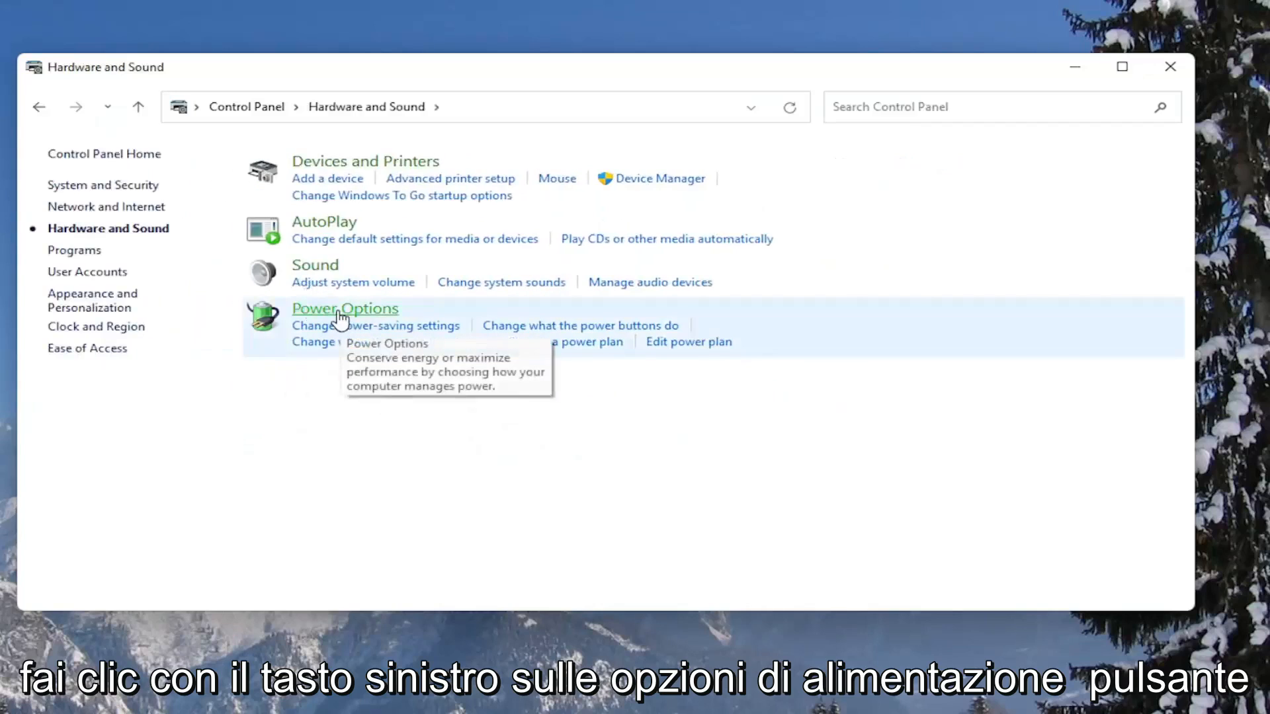
left_click(345, 308)
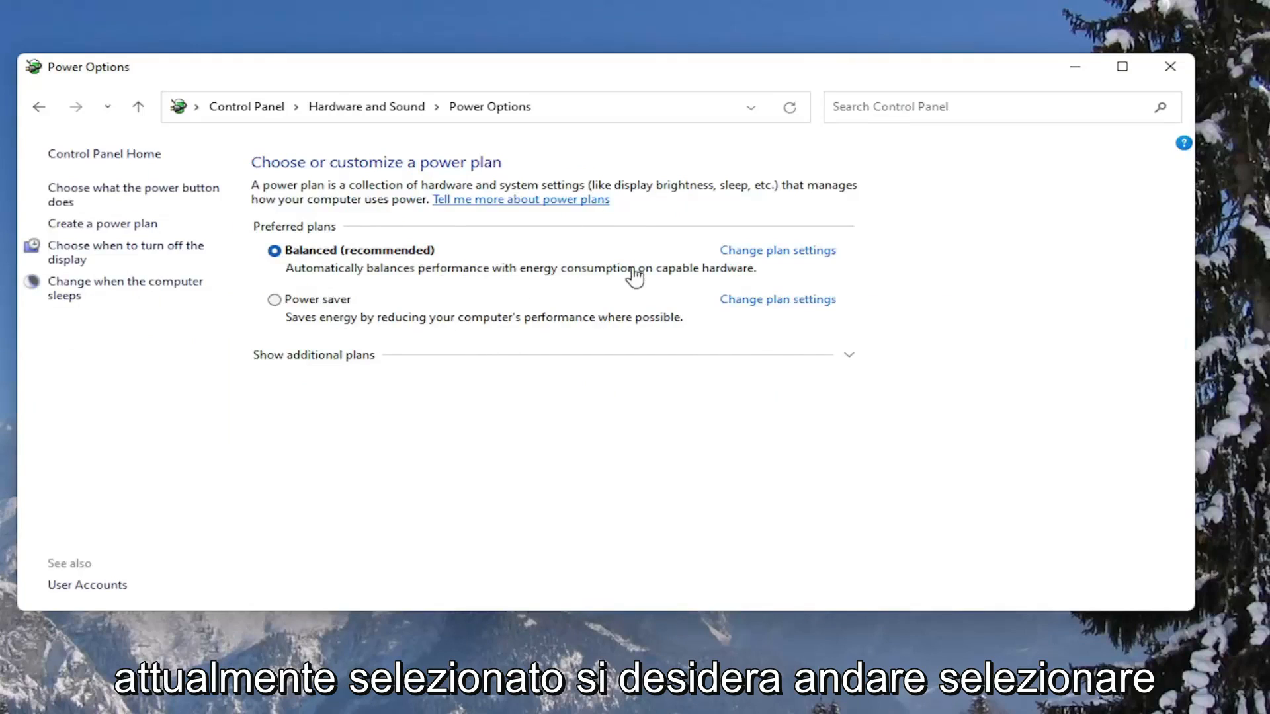
left_click(778, 250)
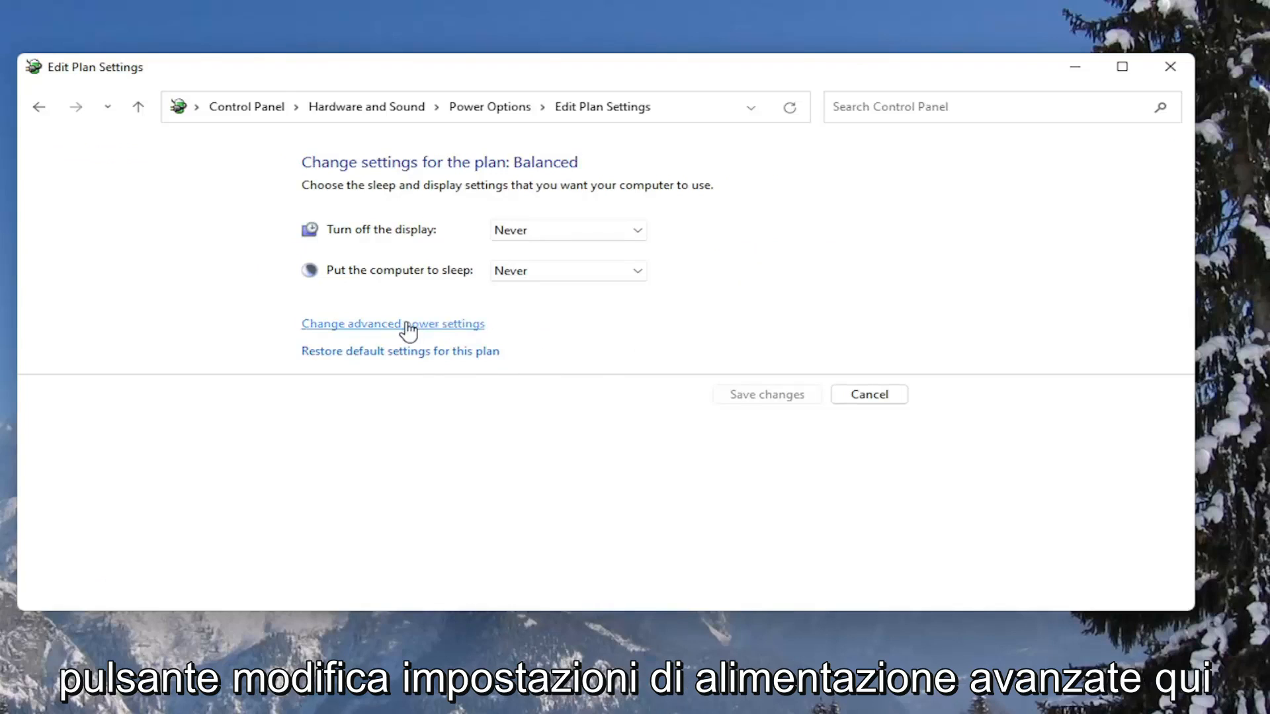
Step: In advanced power settings, set USB settings > USB selective suspend setting to Disabled
left_click(392, 324)
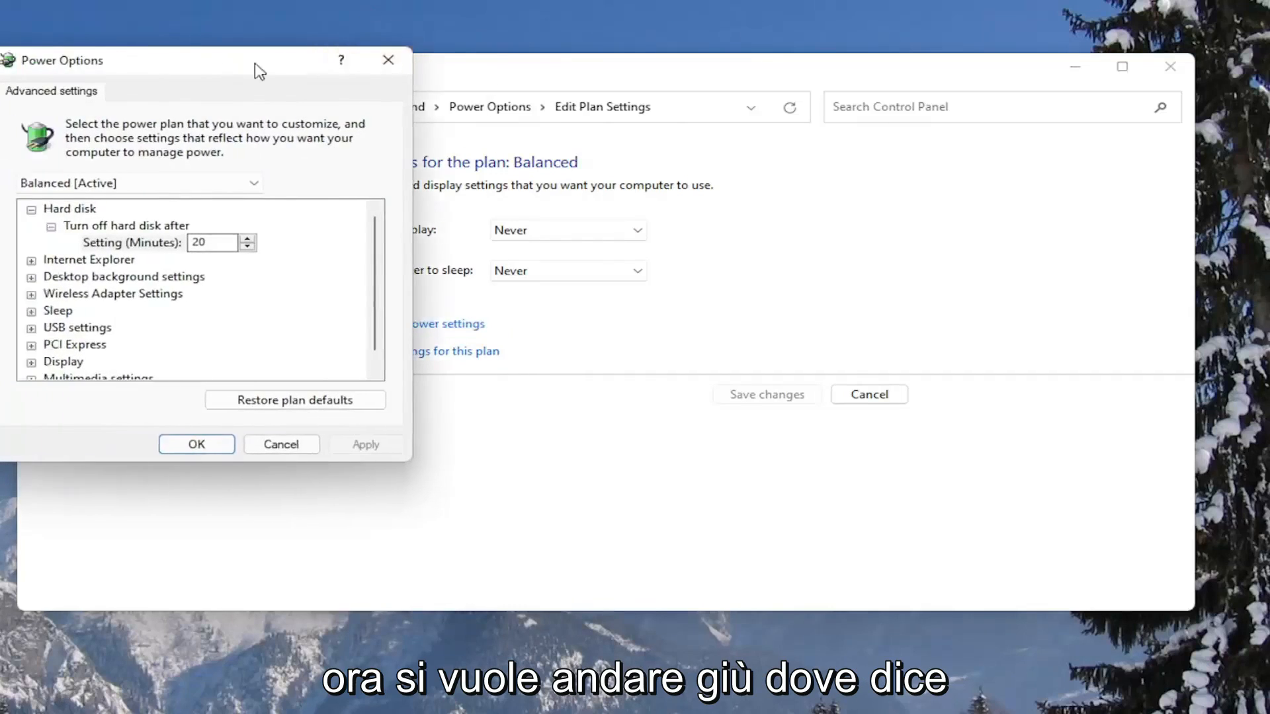
left_click(30, 327)
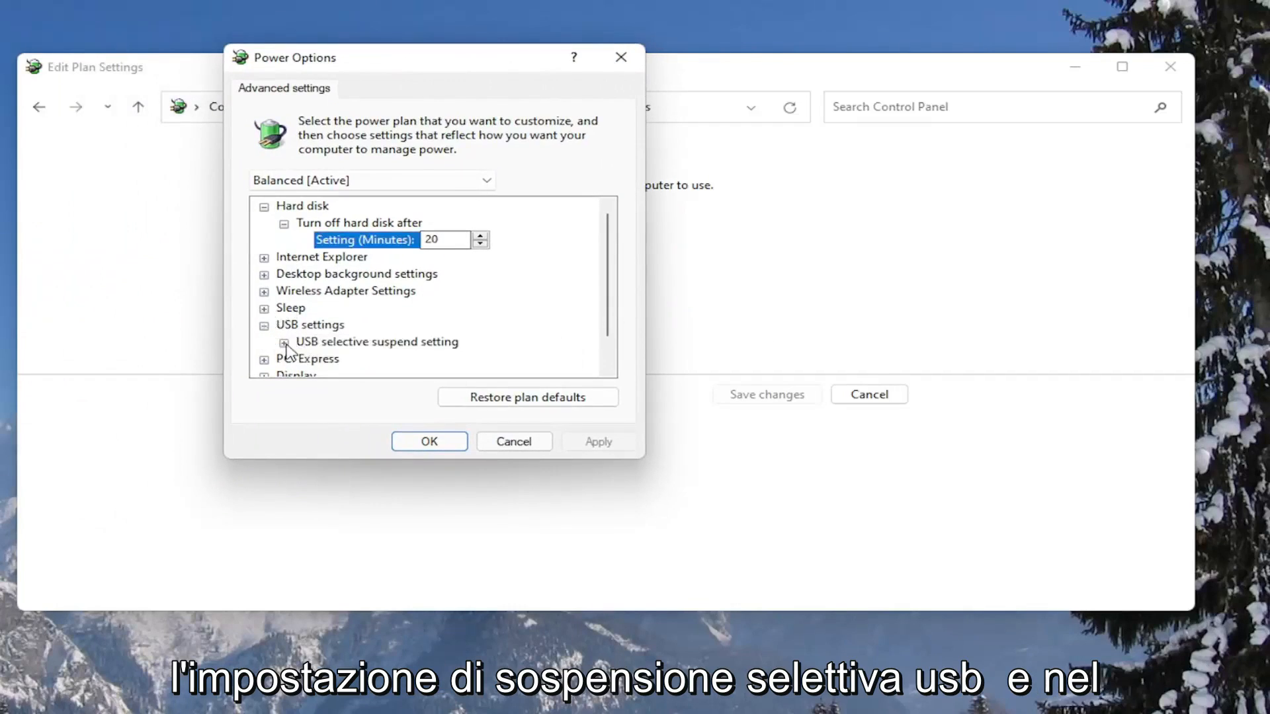
left_click(283, 342)
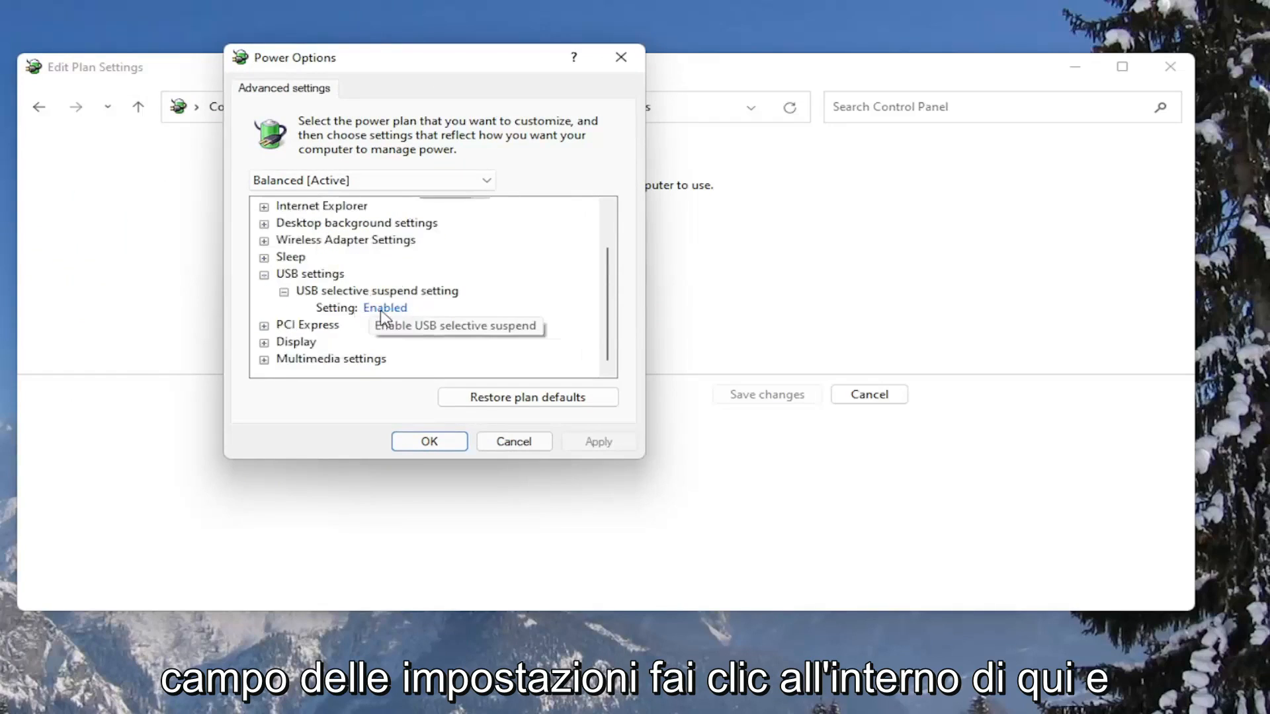
left_click(384, 308)
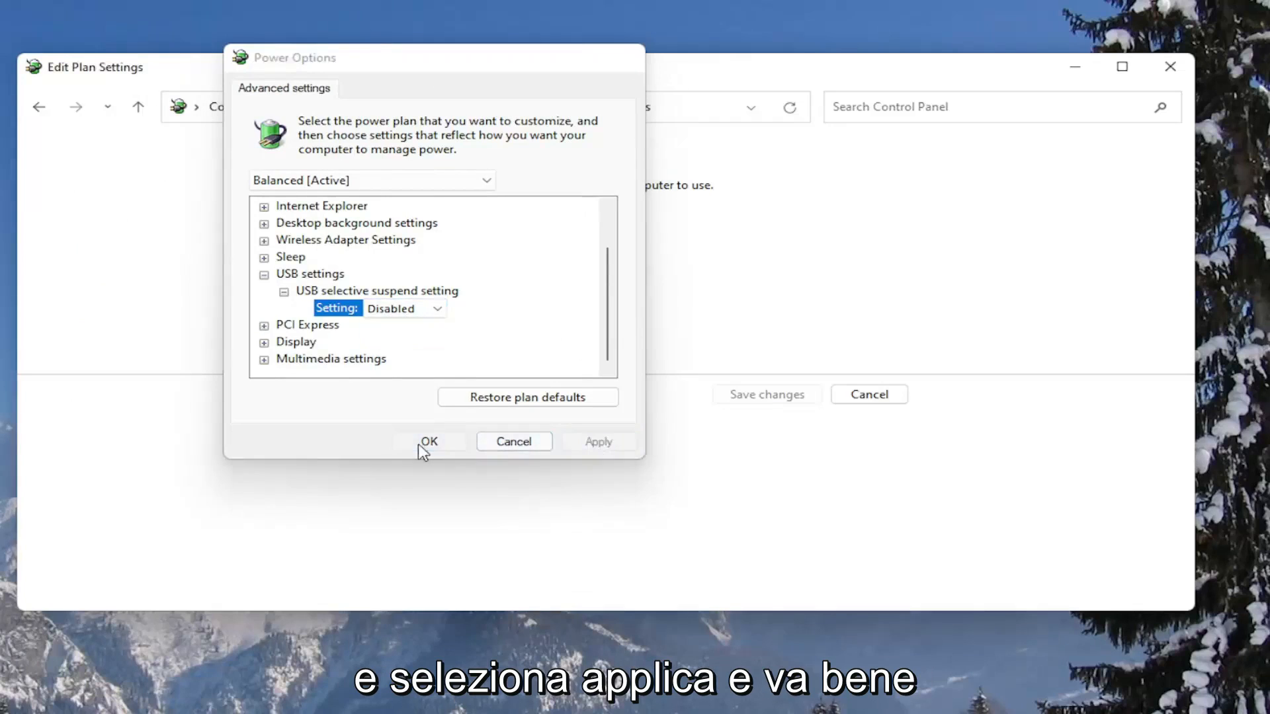
left_click(429, 442)
type("de")
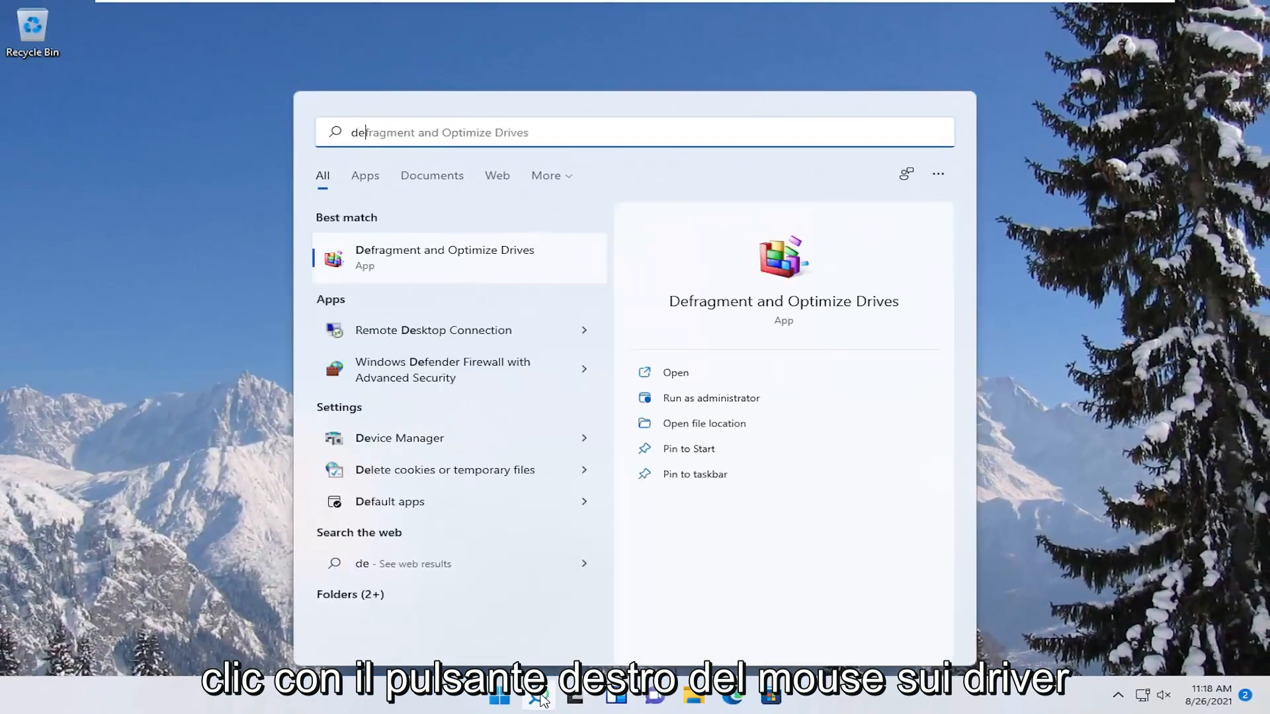
Step: Open Device Manager from the 'device manager' search results
left_click(399, 439)
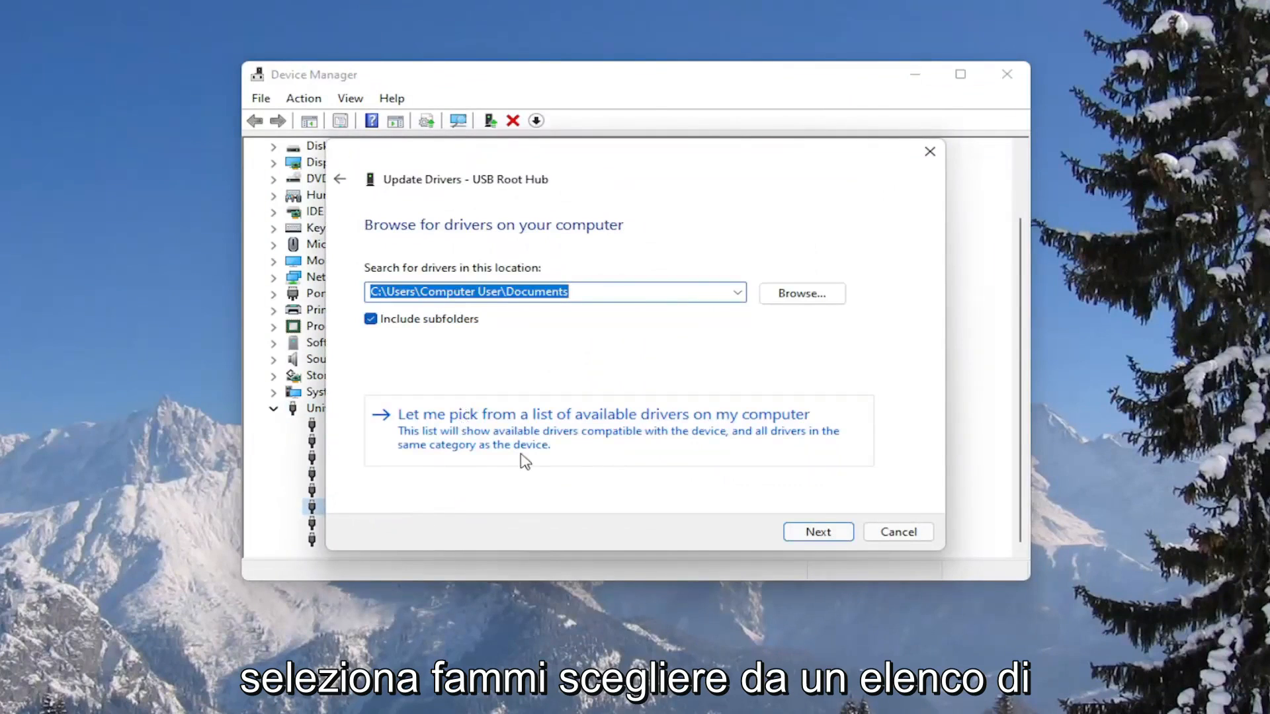
Step: Pick USB Root Hub from the available drivers list, install it, and close the wizard
left_click(605, 415)
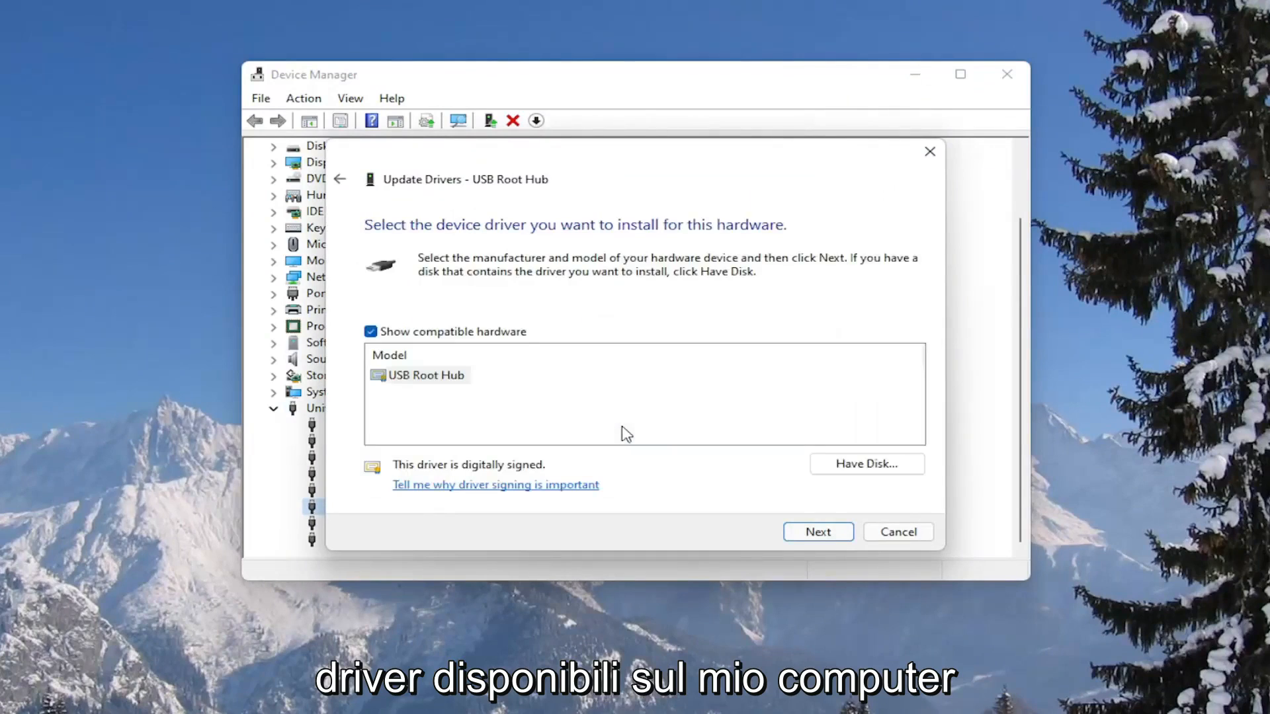
left_click(818, 532)
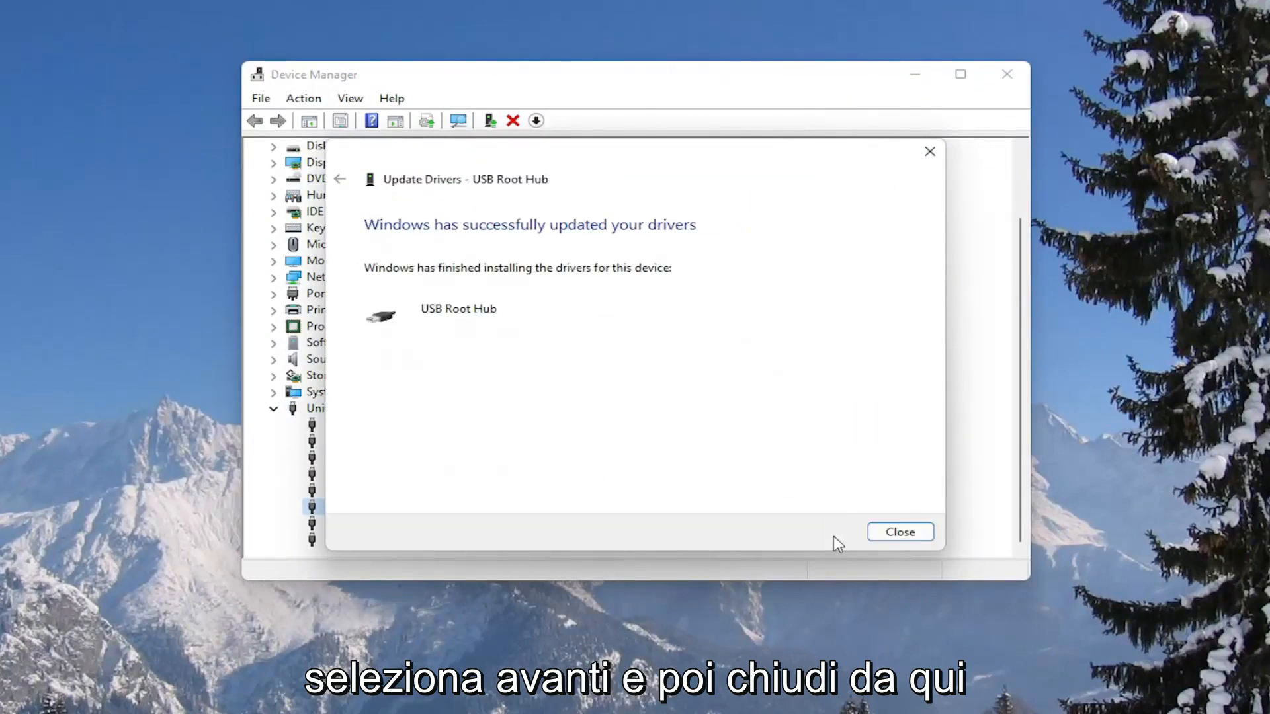
left_click(900, 532)
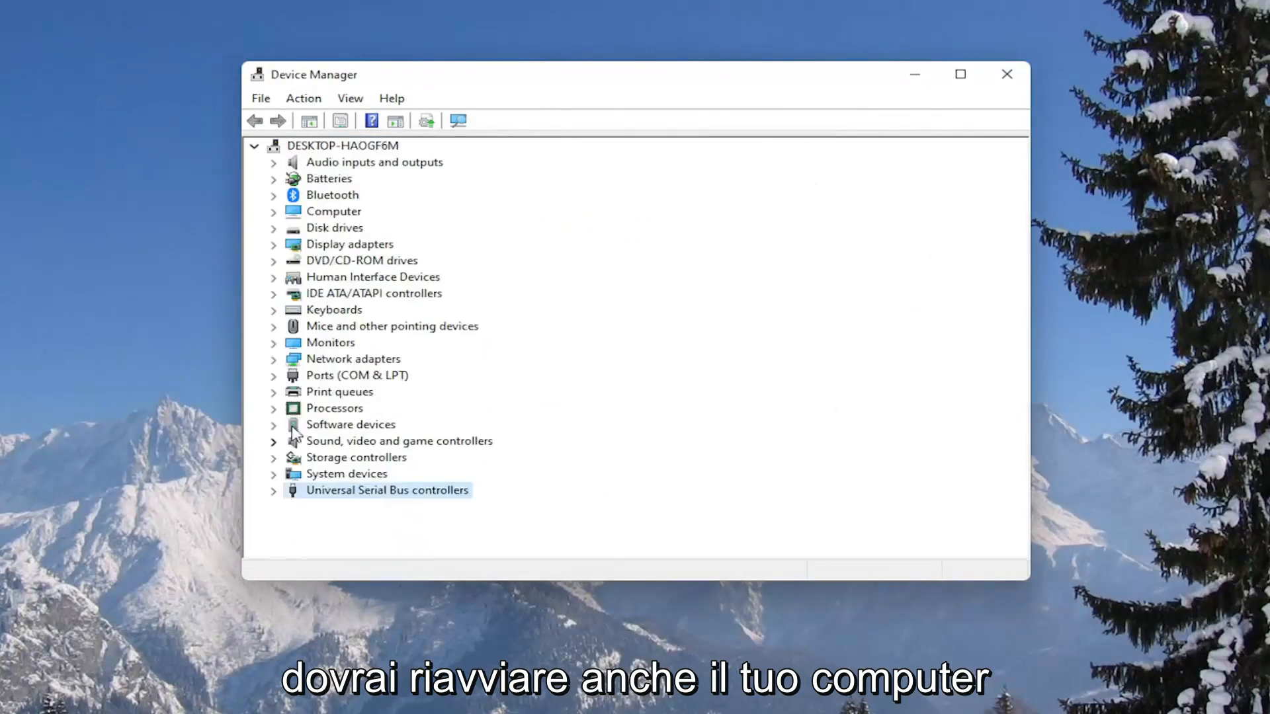
Step: Close the Device Manager window to return to the desktop
left_click(1006, 73)
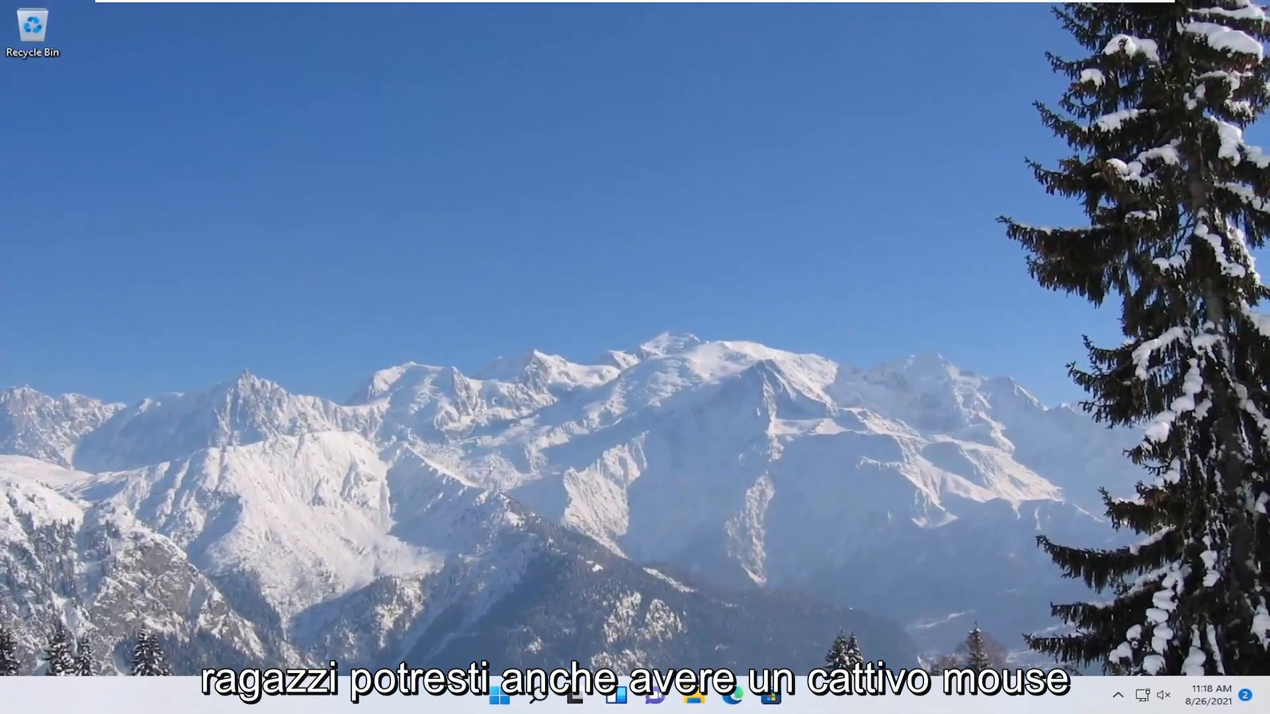